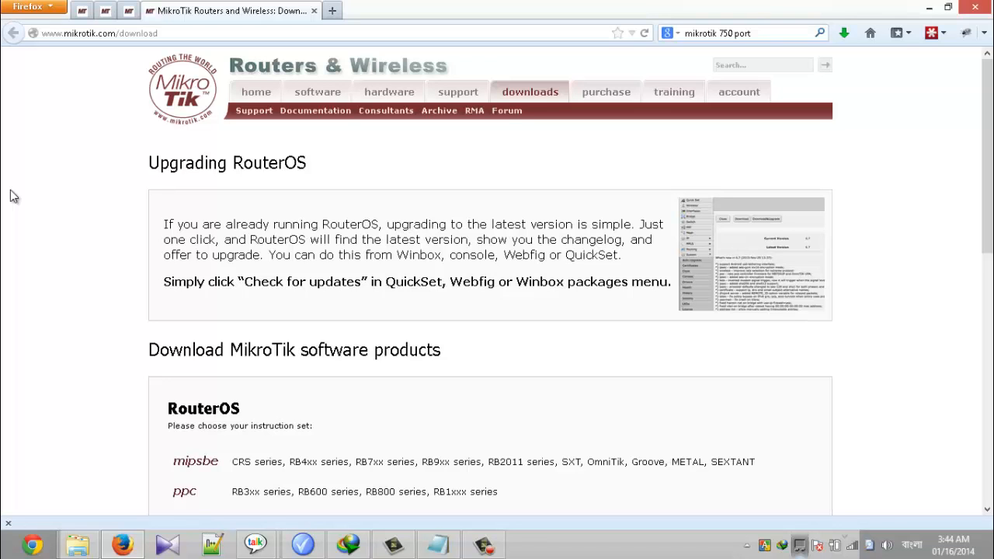
Scroll to Useful tools and utilities and download Winbox from the MikroTik downloads page.
scroll("down", 3)
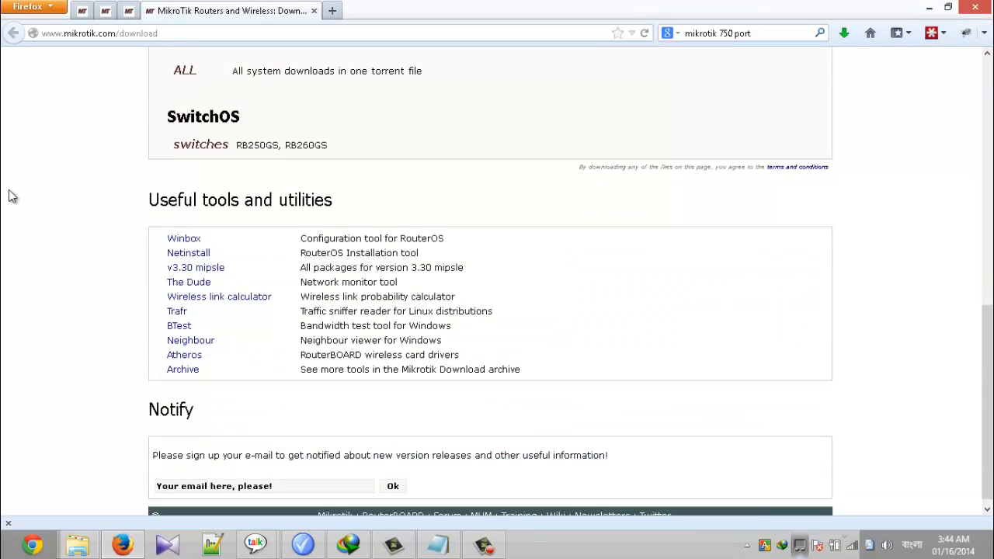
left_click(183, 239)
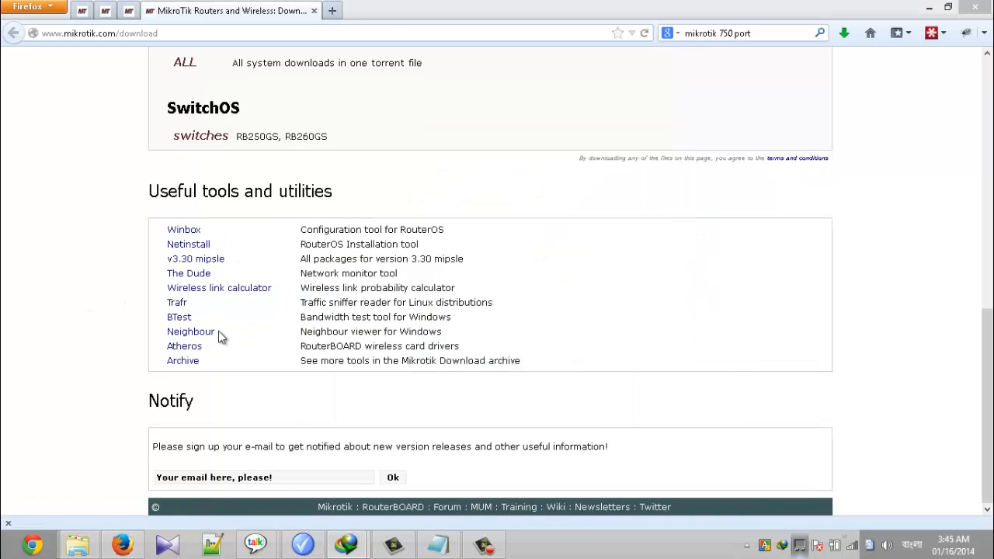
mouse_move(524, 315)
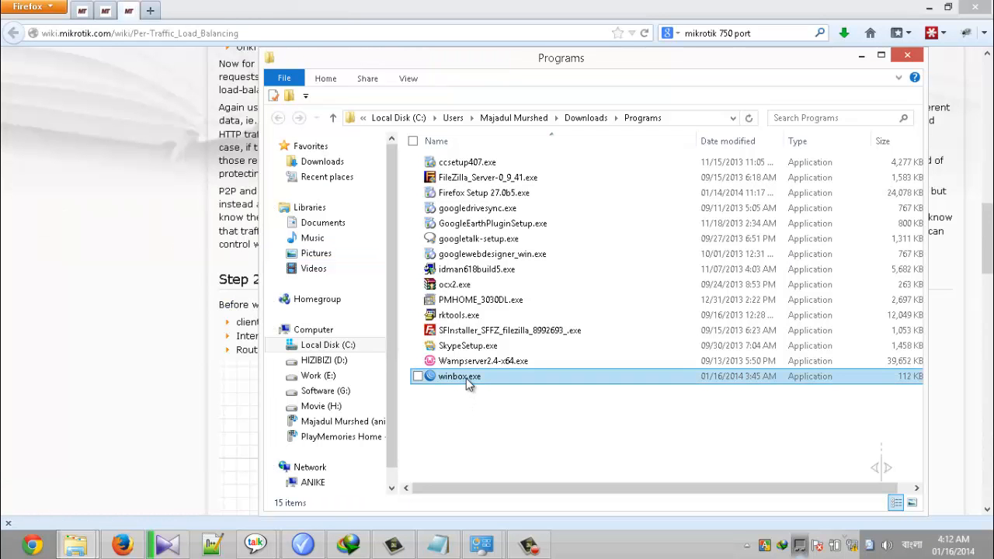
Launch winbox.exe, connect to the RB750 as admin, and run System > Reset Configuration.
double_click(458, 375)
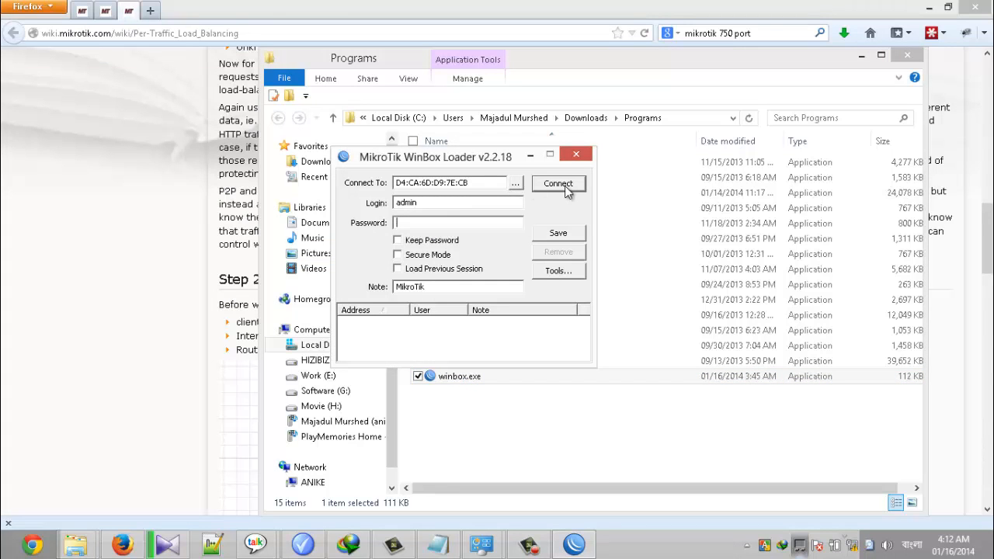
left_click(558, 187)
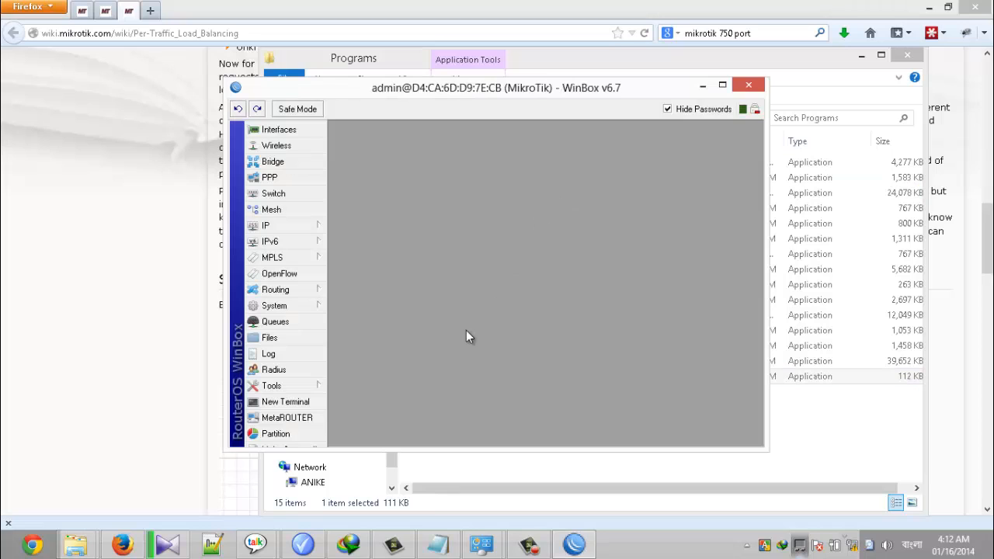
left_click(274, 305)
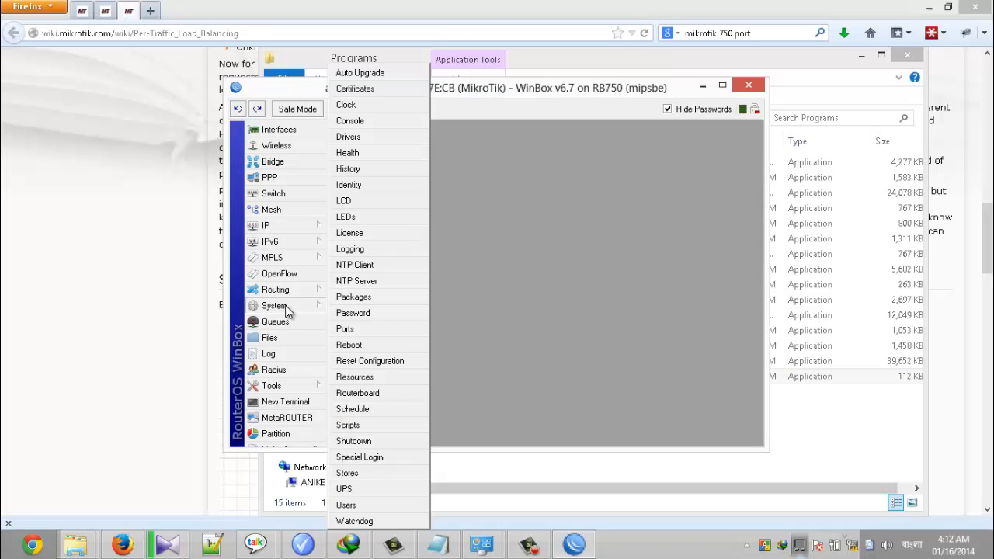
left_click(369, 361)
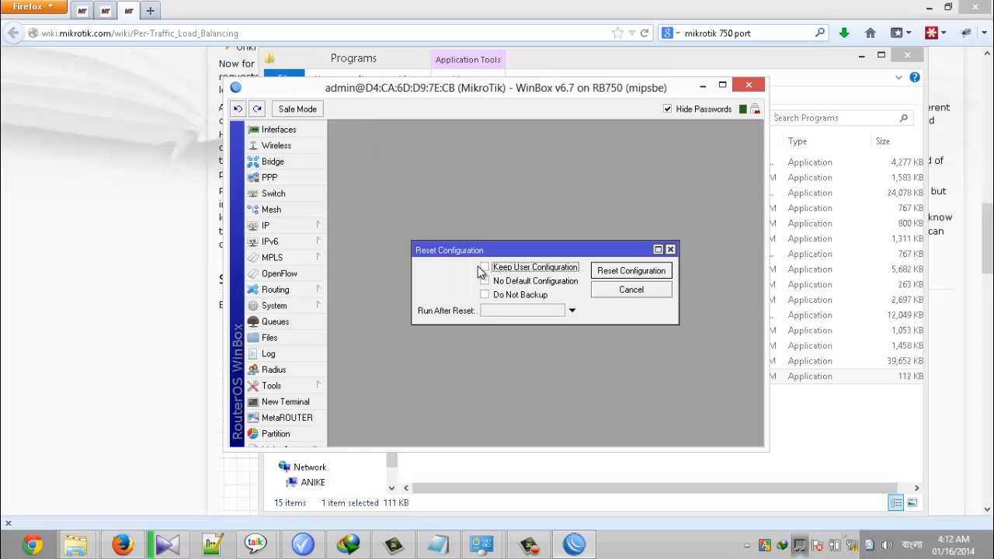
left_click(484, 266)
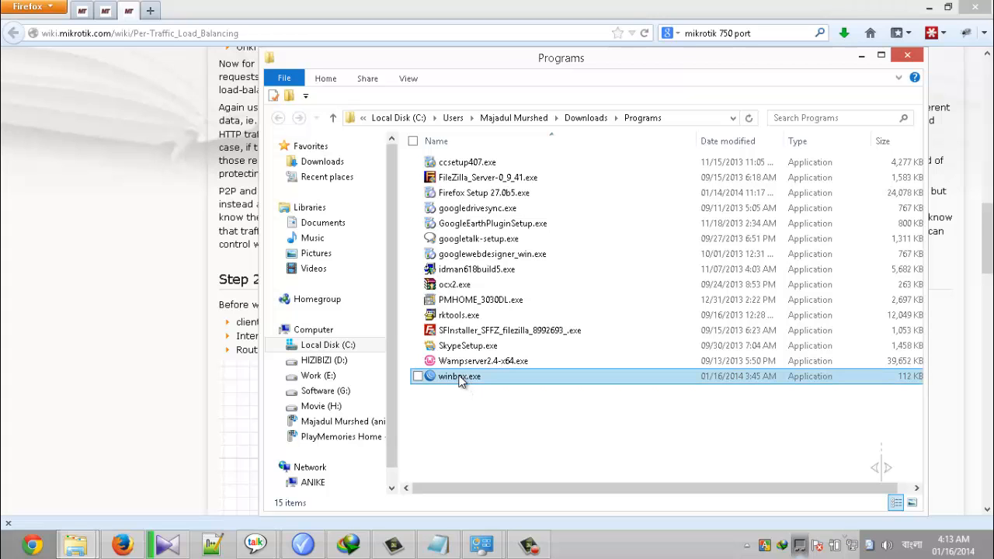
Relaunch winbox.exe, reconnect, and accept the RouterOS default configuration with OK.
double_click(459, 376)
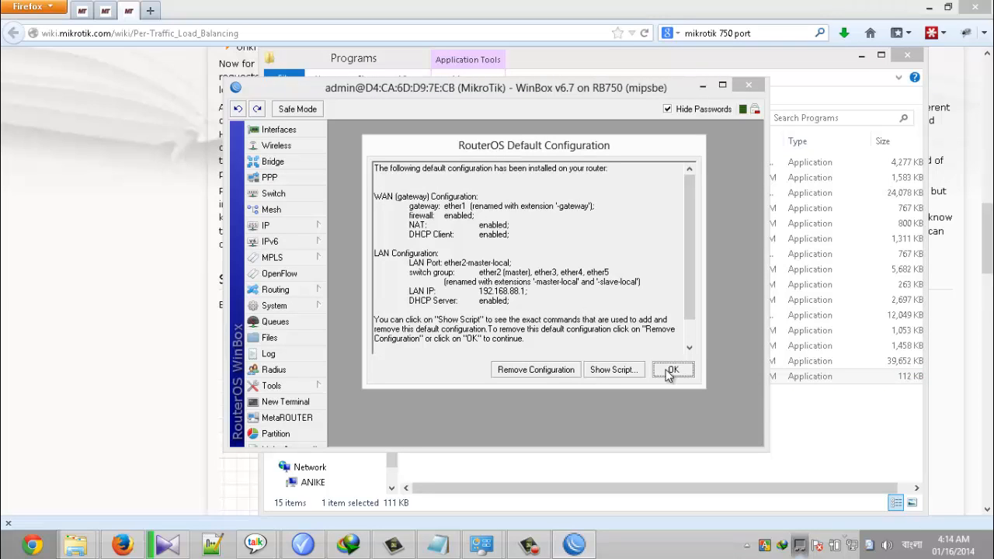
left_click(673, 369)
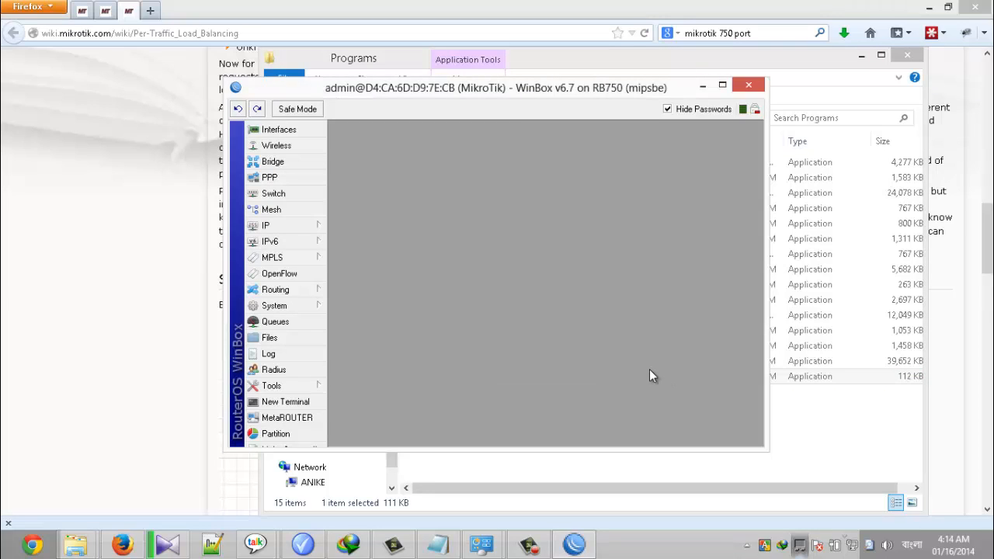
Remove the dynamic 192.168.0.6/24 address from the IP address list.
left_click(265, 225)
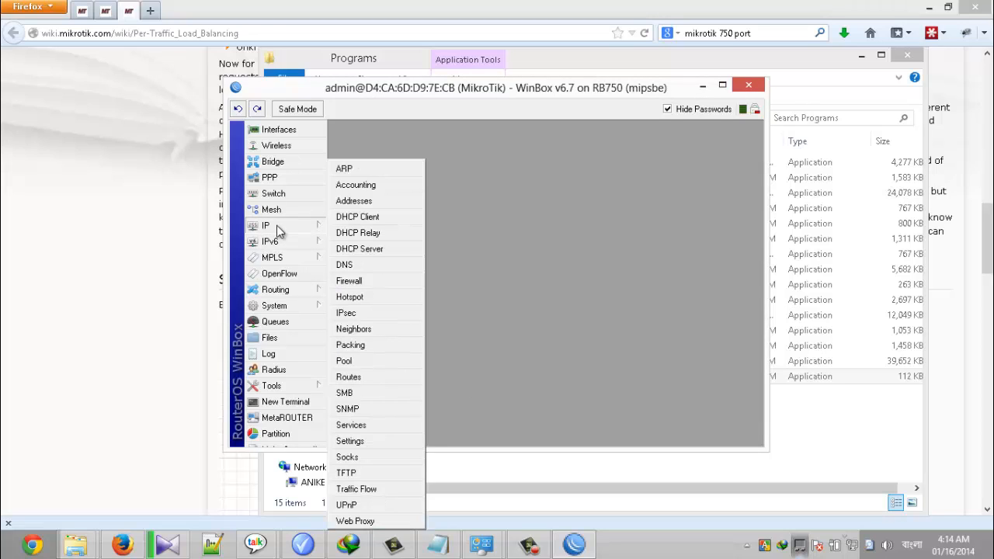
mouse_move(307, 230)
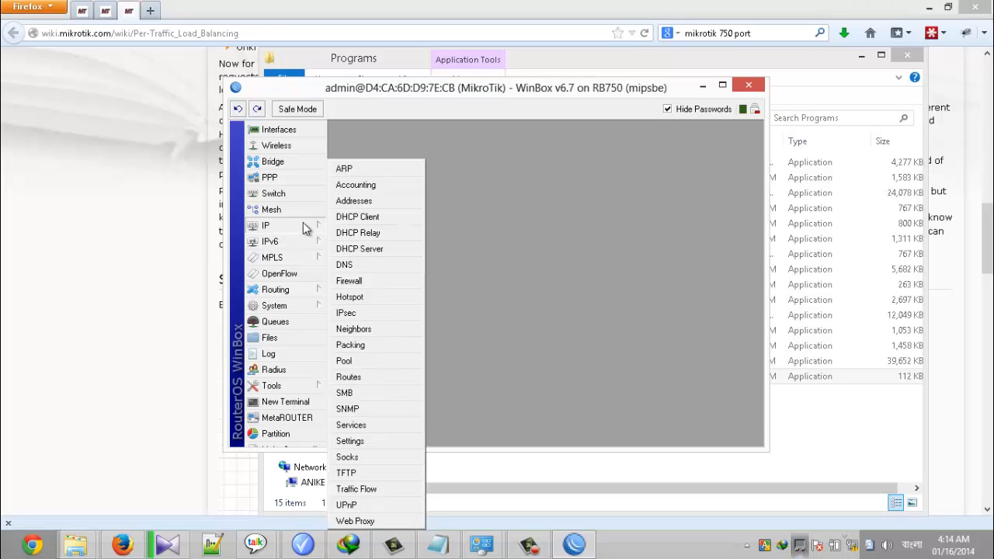
left_click(353, 201)
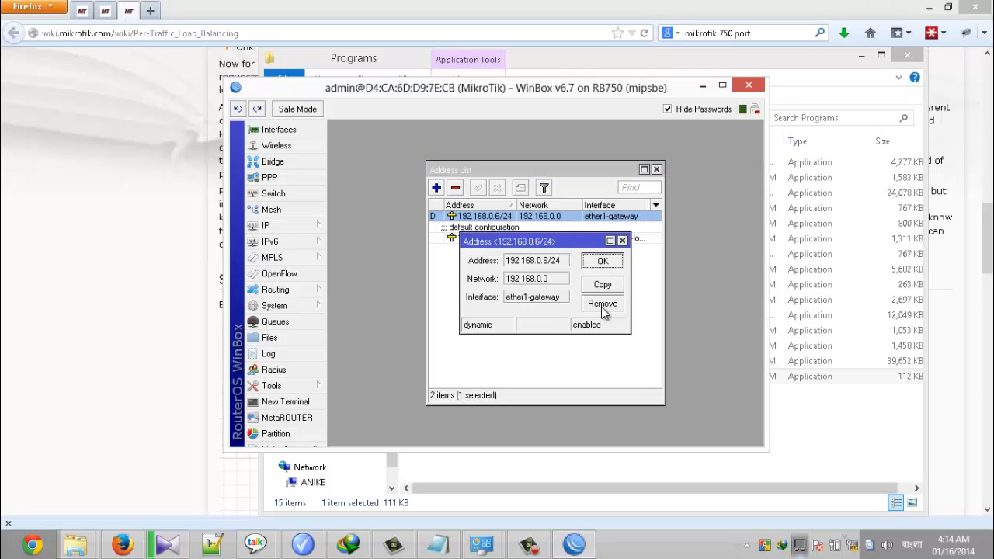
left_click(601, 303)
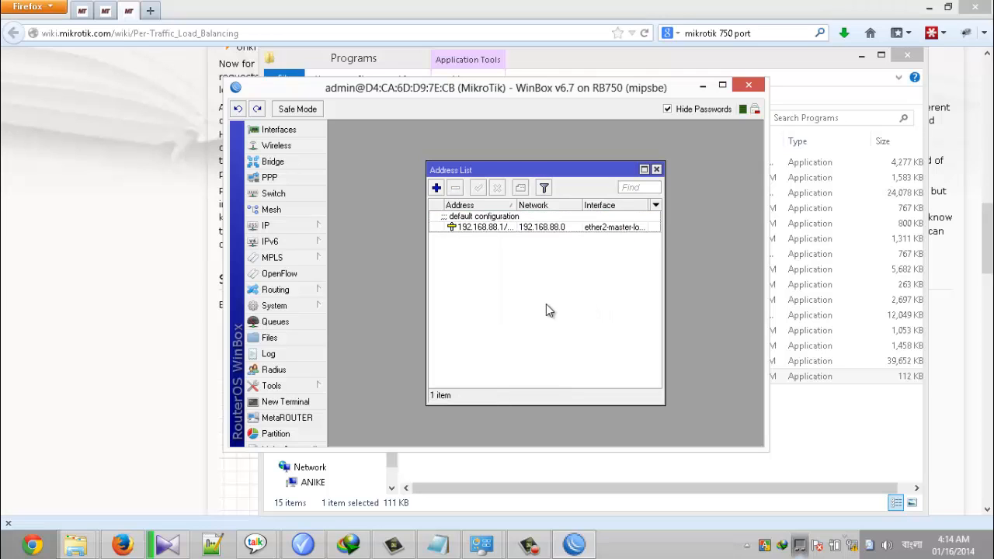
Add a new static address 192.168.0.55/24 on ether1-gateway.
left_click(436, 187)
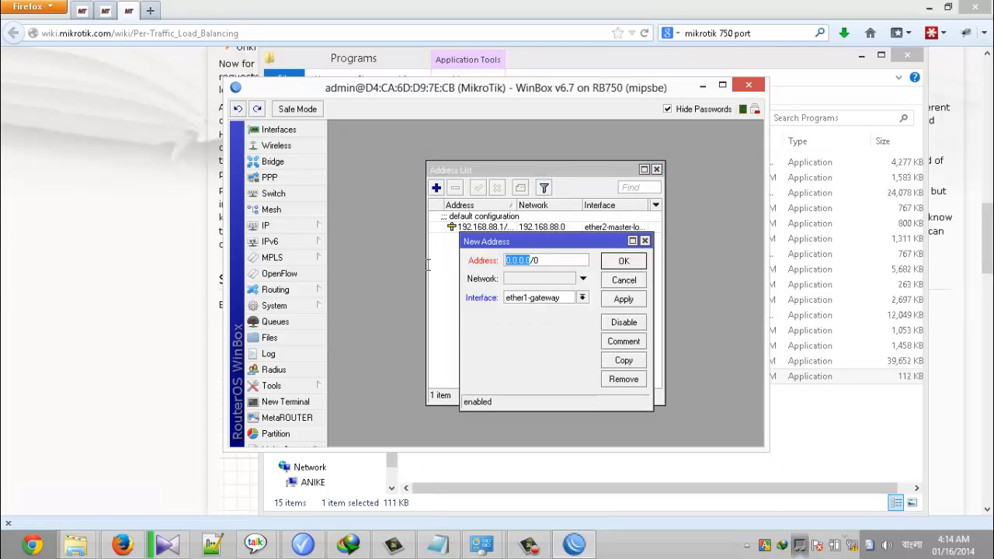
type("192./0")
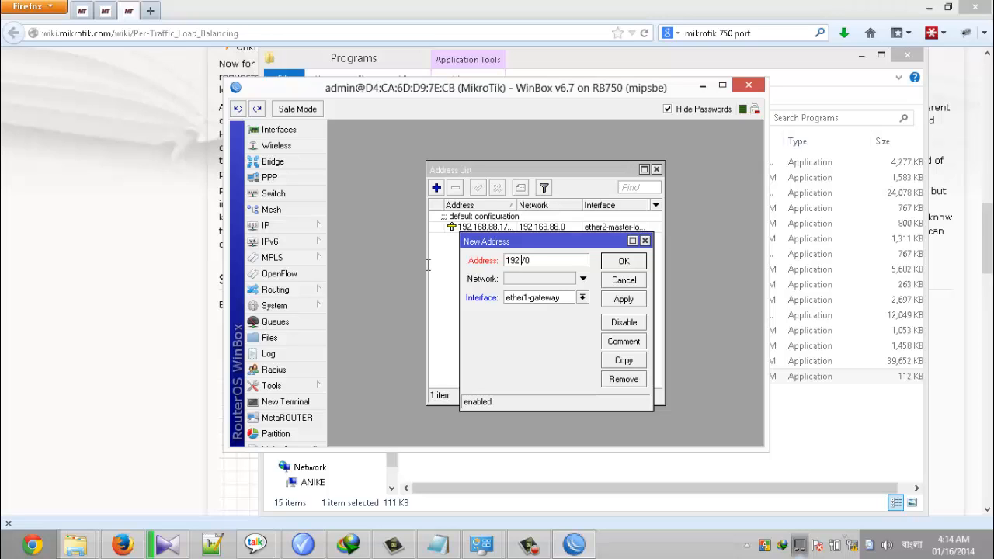
type("168.0.55")
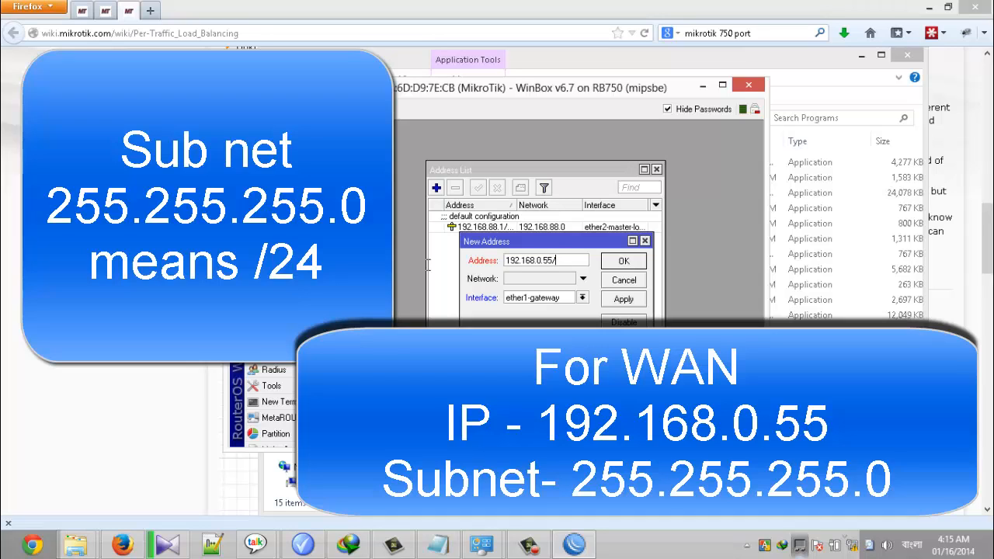
type("24")
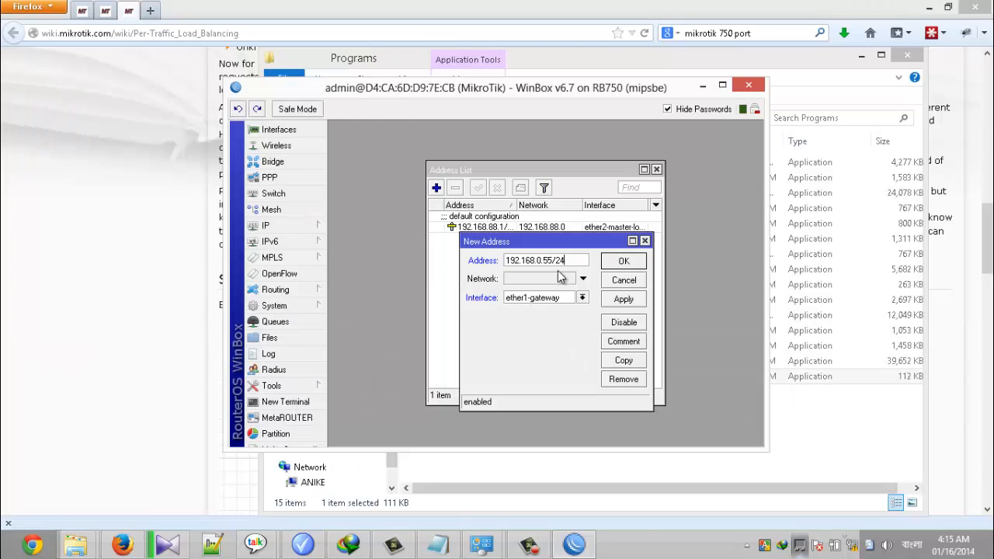
mouse_move(596, 272)
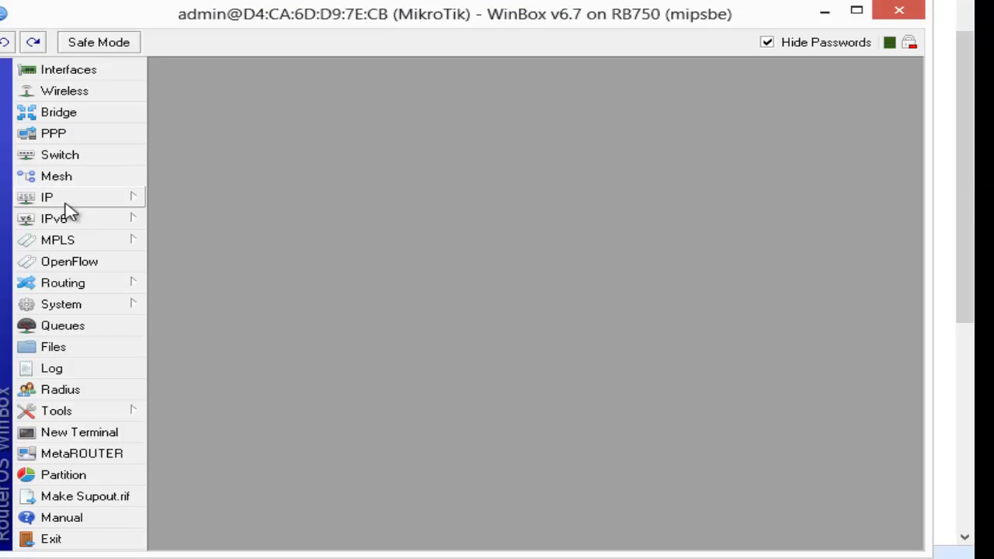
Add a static route 0.0.0.0/0 via gateway 192.168.0.1, replacing the unreachable 192.168.1.1 route.
left_click(46, 196)
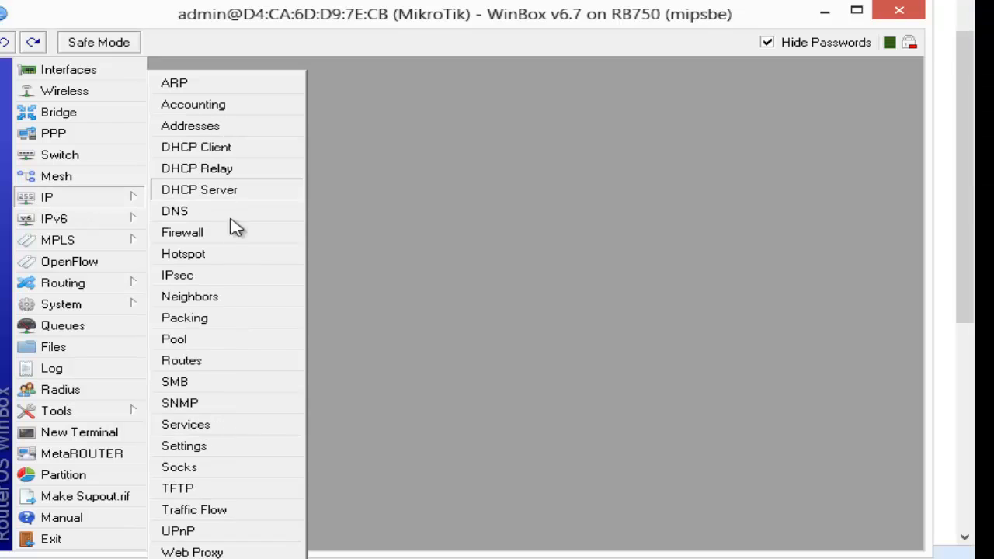
mouse_move(217, 346)
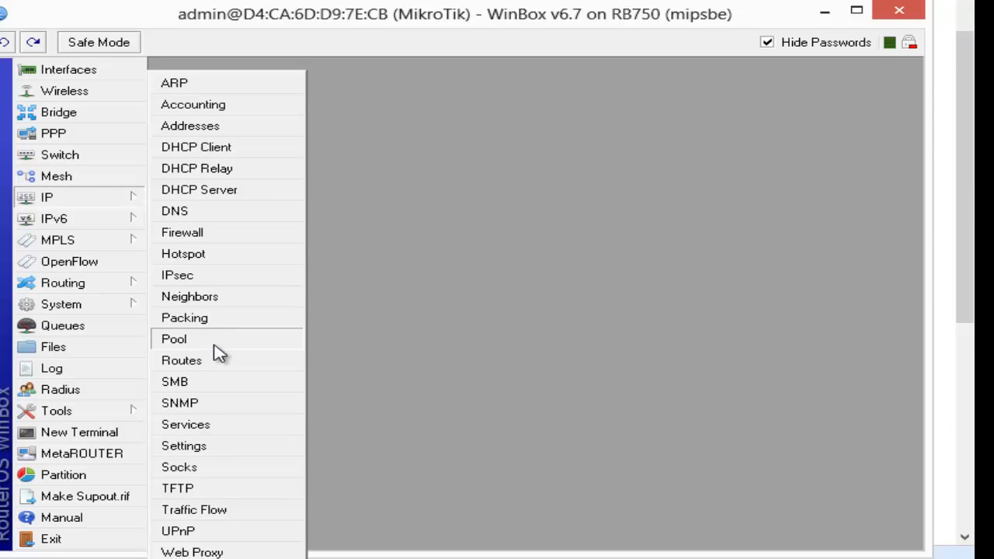
left_click(181, 359)
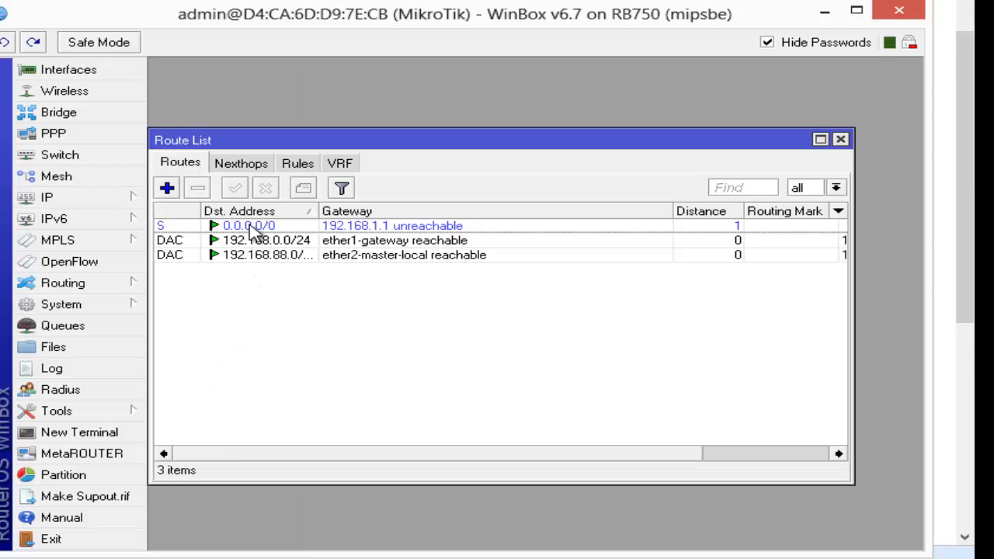
left_click(197, 188)
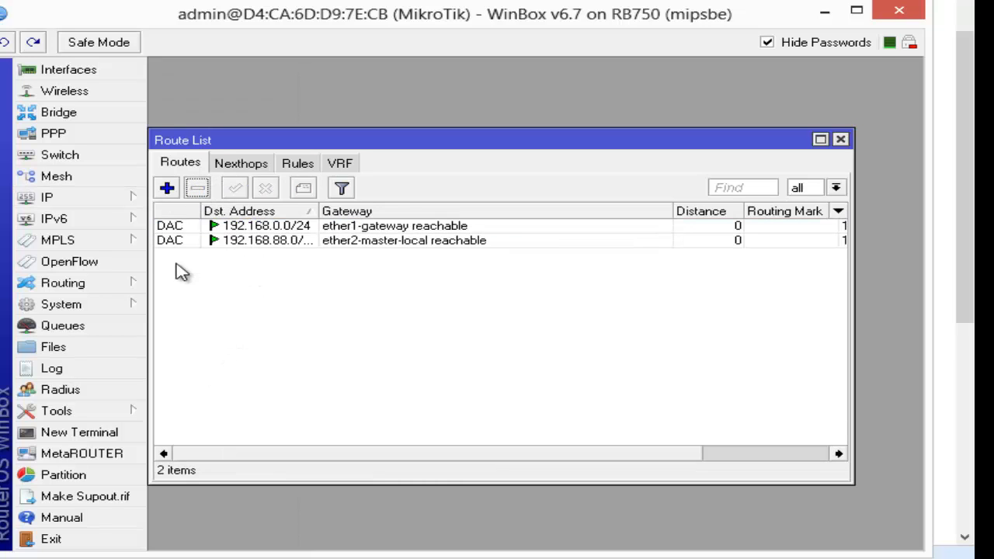
left_click(166, 188)
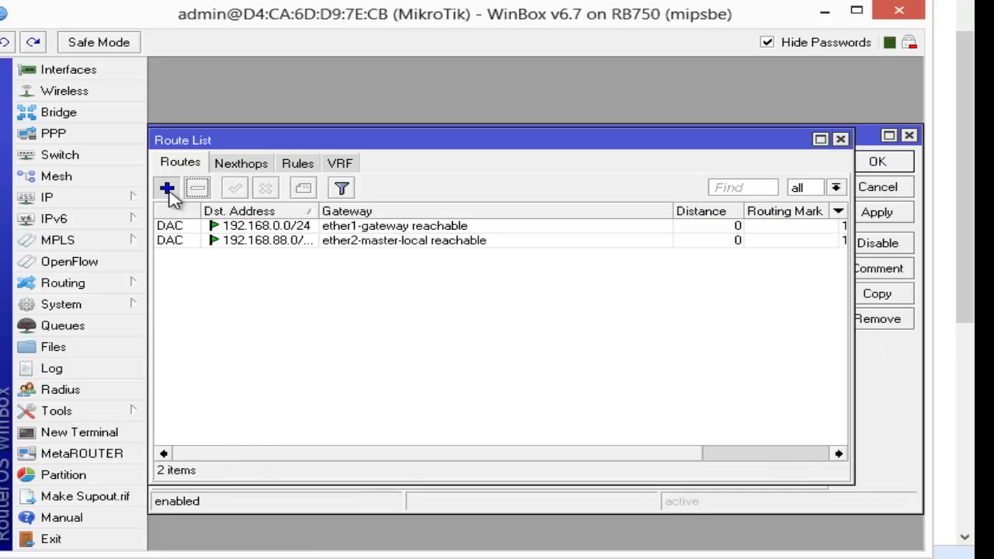
left_click(166, 188)
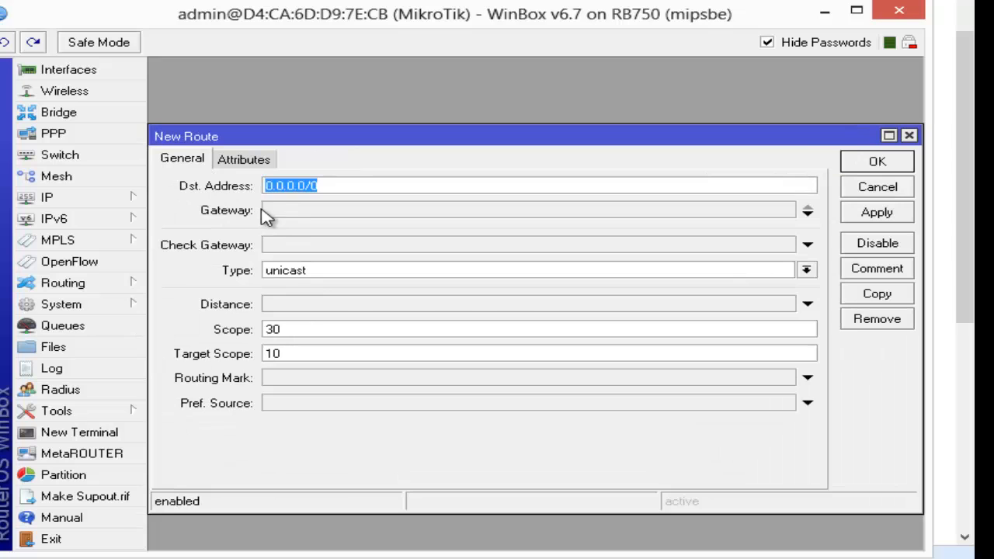
type("1")
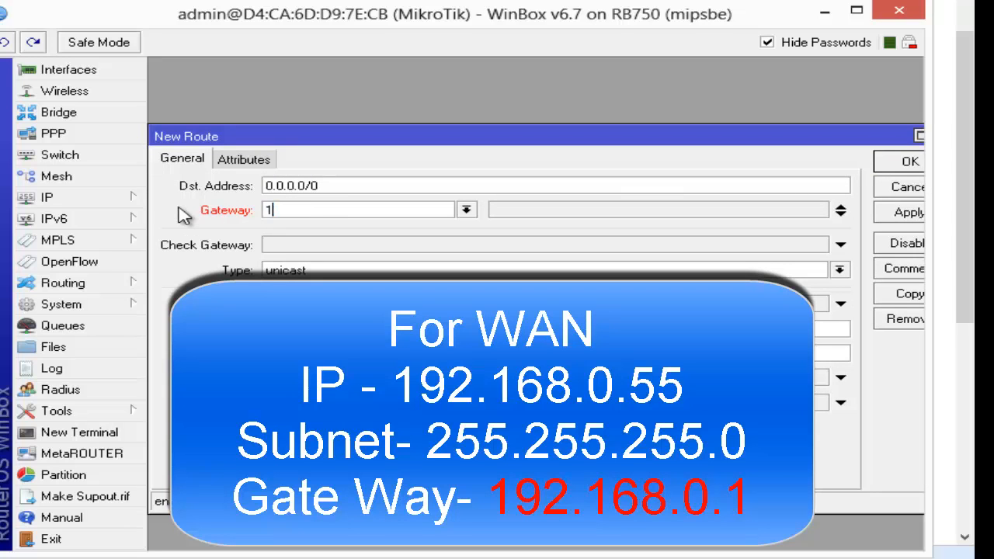
type("92.168.0.1")
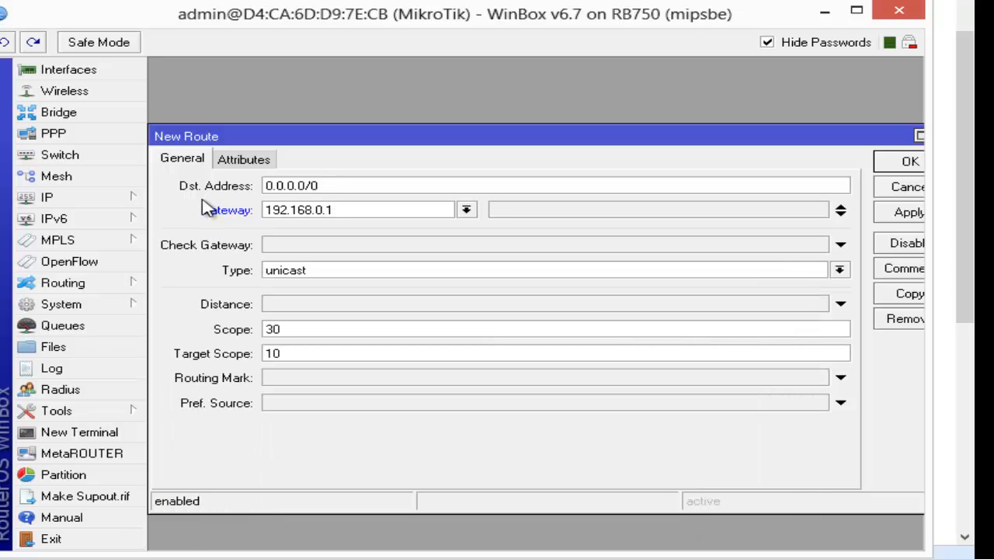
left_click(909, 161)
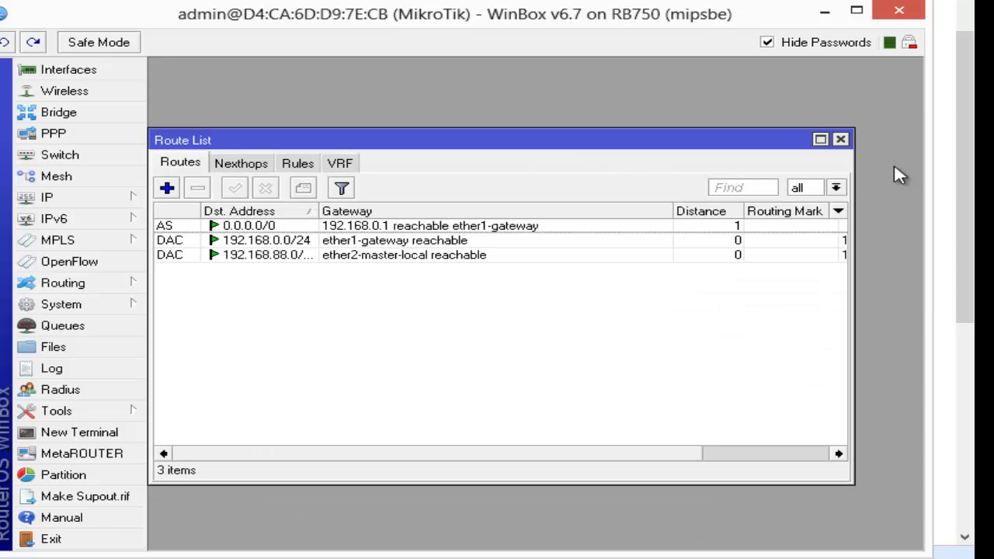
left_click(840, 139)
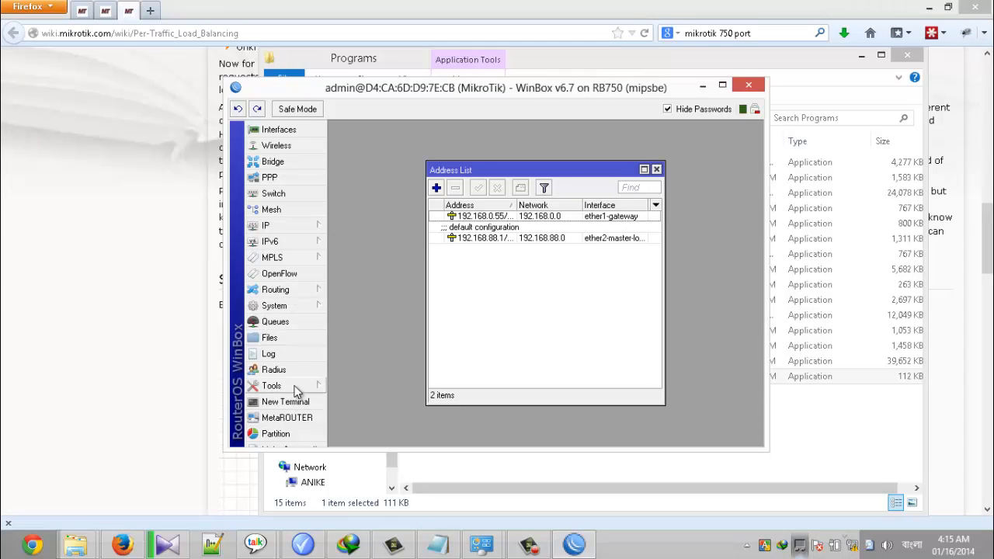
Ping 192.168.0.55 from the Ping tool, stop, then ping gateway 192.168.0.1.
left_click(272, 385)
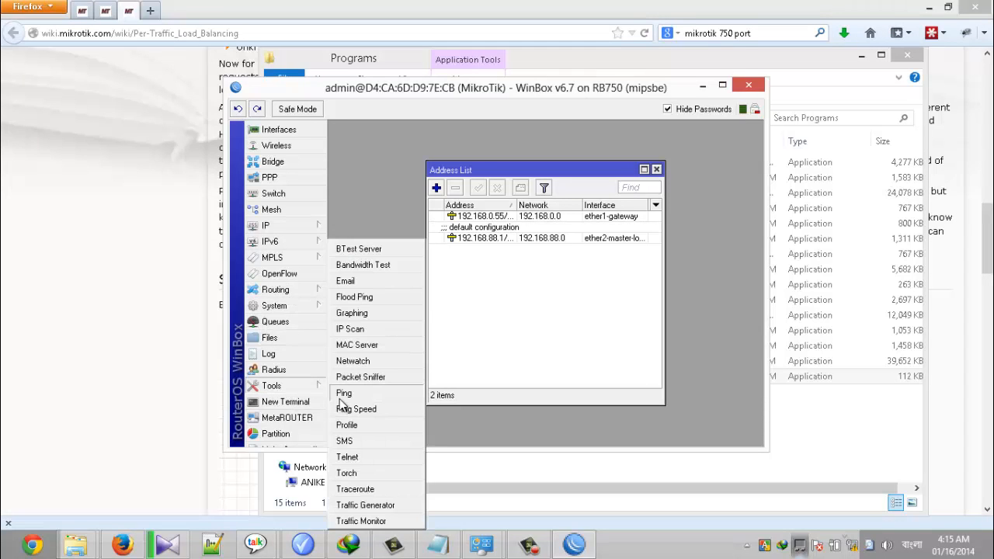
left_click(344, 393)
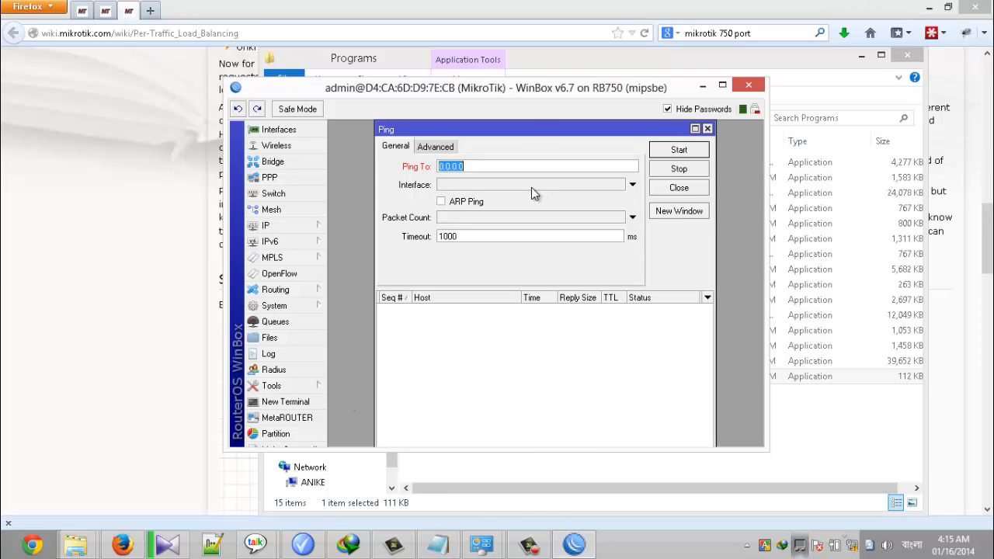
type("8")
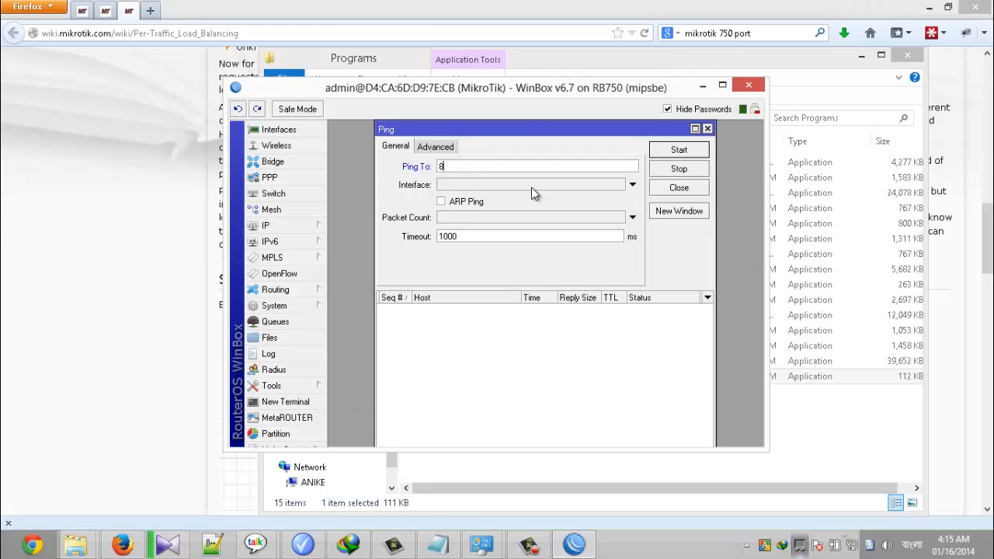
type("192.168.0.55")
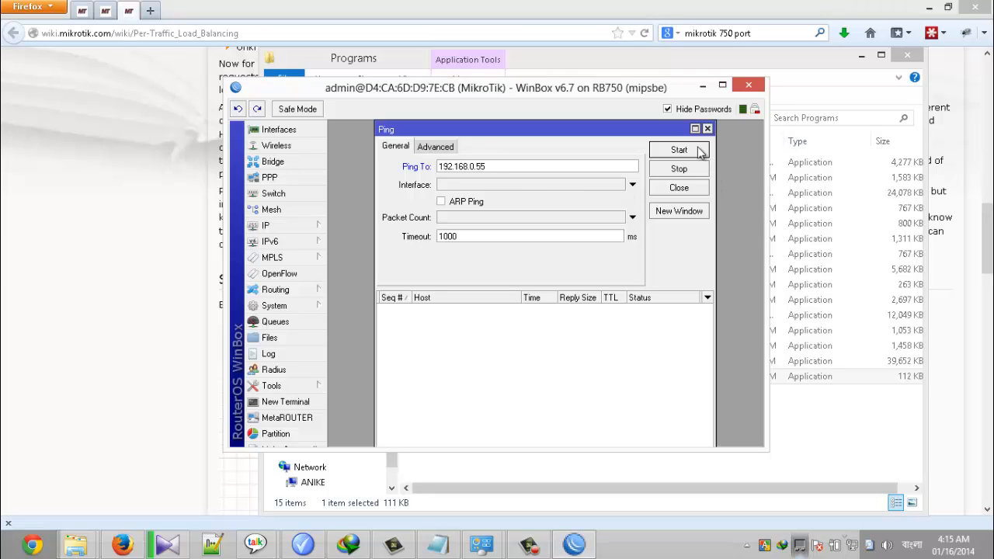
left_click(679, 150)
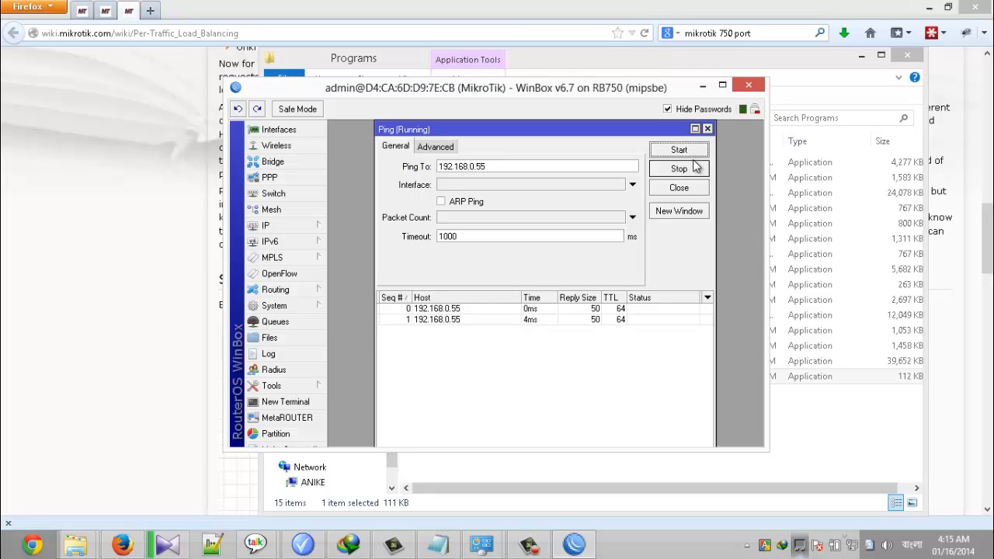
left_click(679, 168)
type("1")
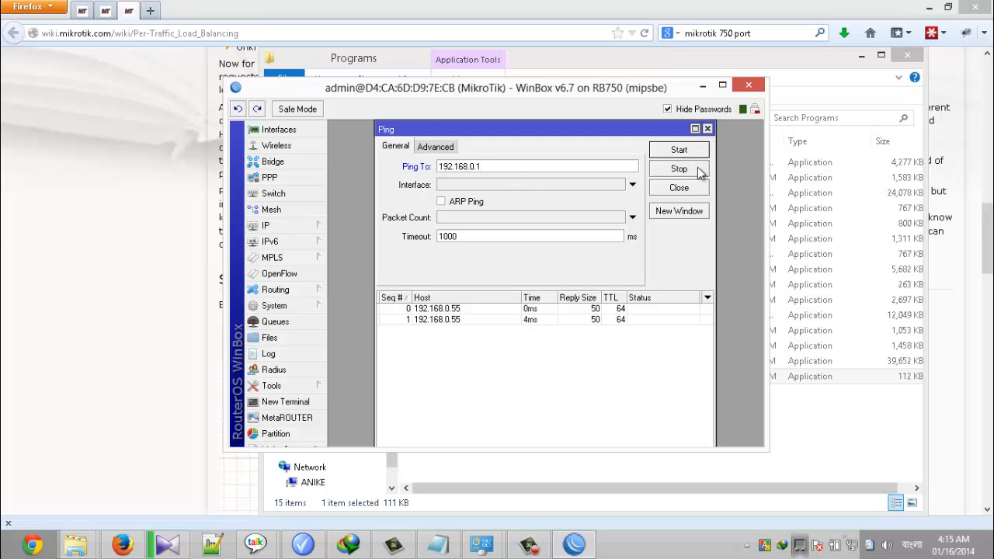
left_click(678, 150)
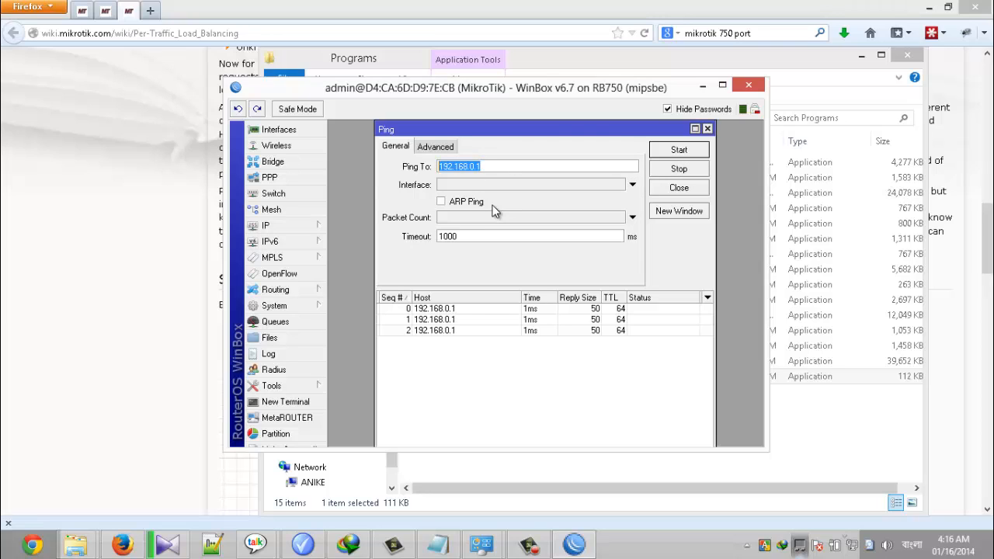
Change the ping target to 8.8.8.8 and start pinging.
type("8")
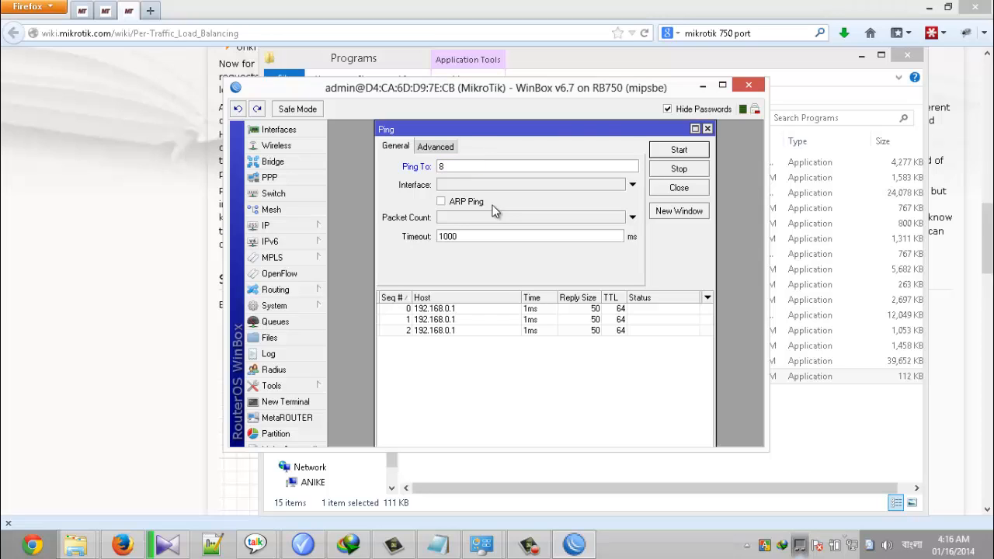
type(".8")
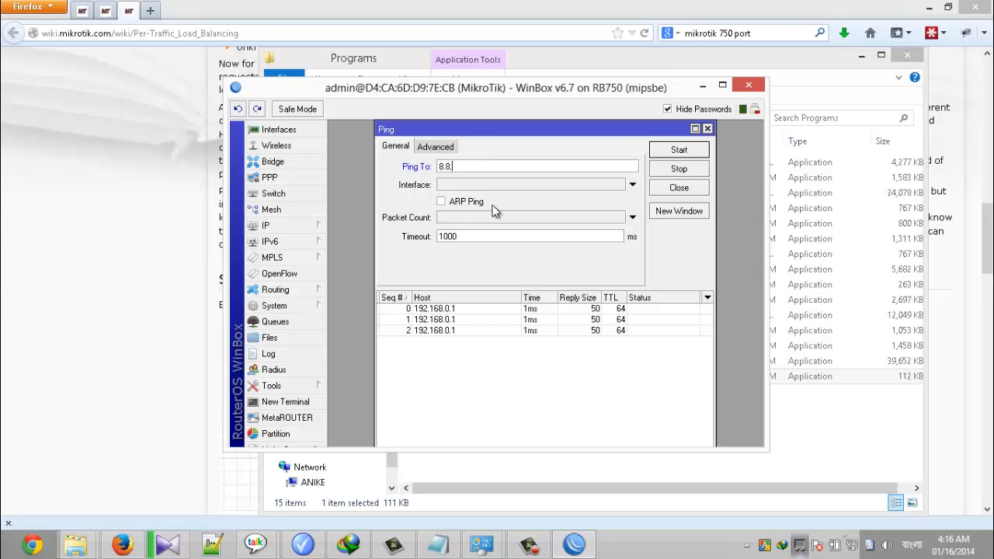
type(".8.8")
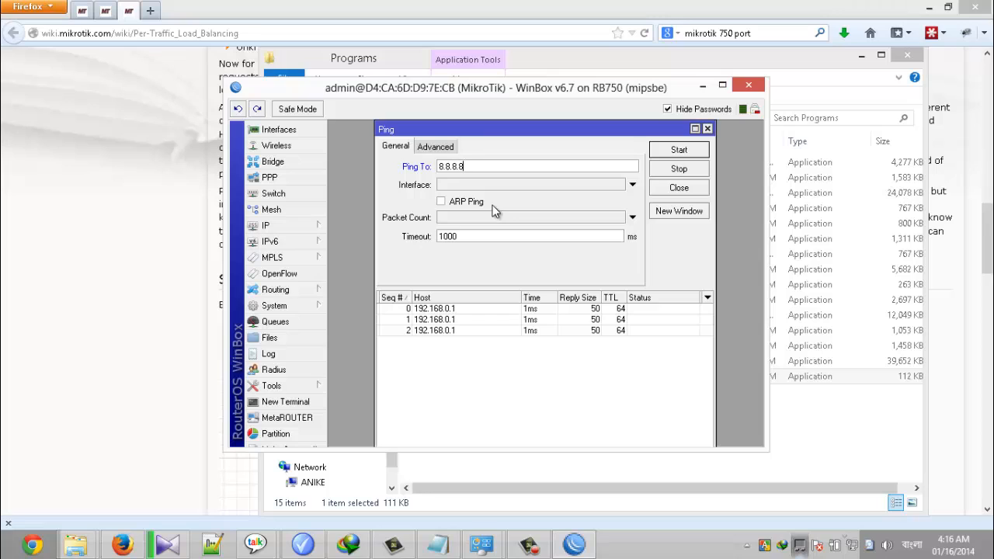
left_click(678, 149)
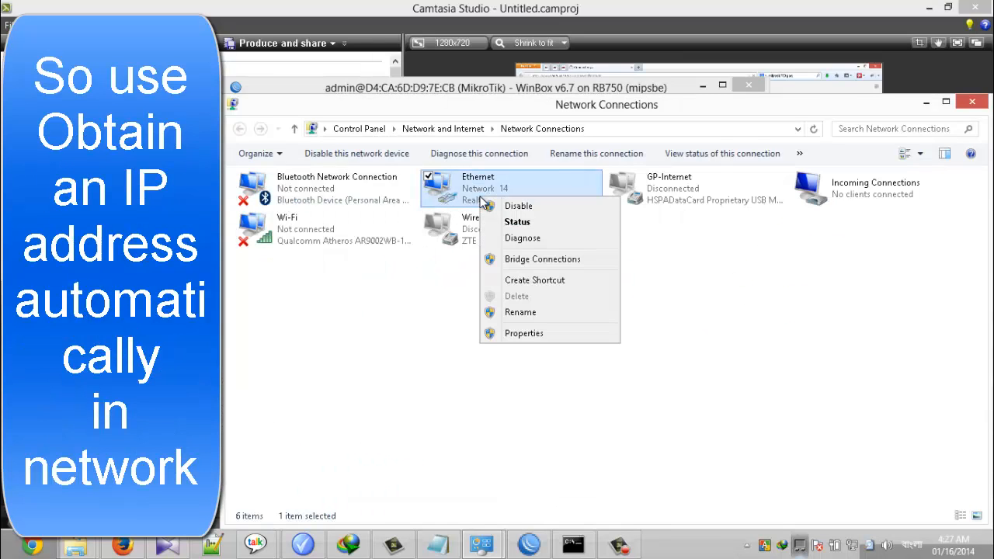
Verify the Ethernet adapter uses automatic IPv4 and received 192.168.88.254 via DHCP.
left_click(468, 305)
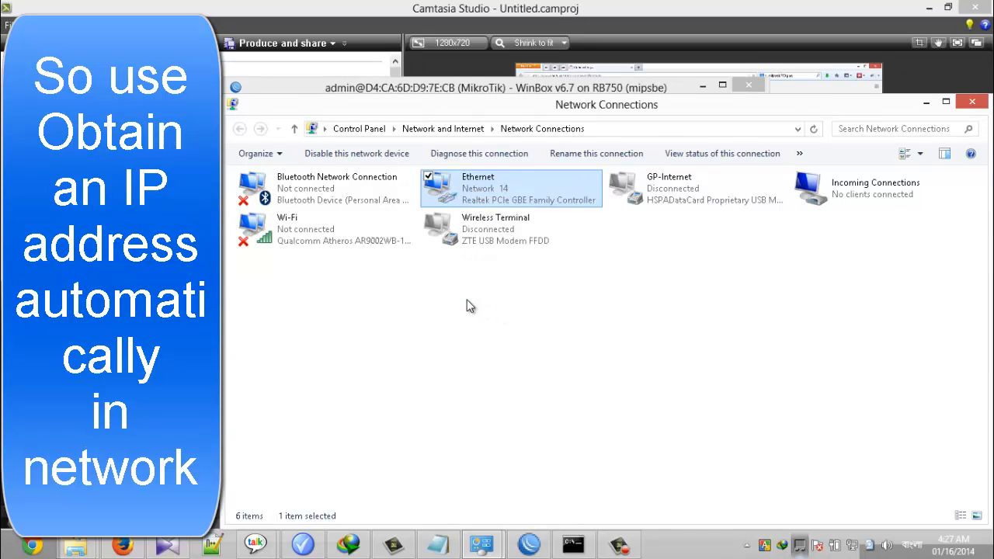
double_click(509, 188)
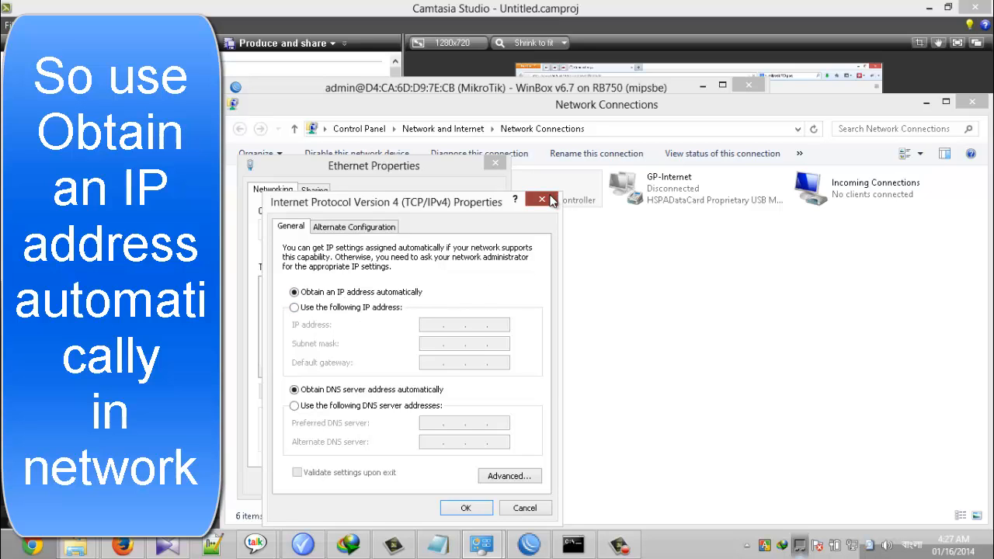
left_click(541, 200)
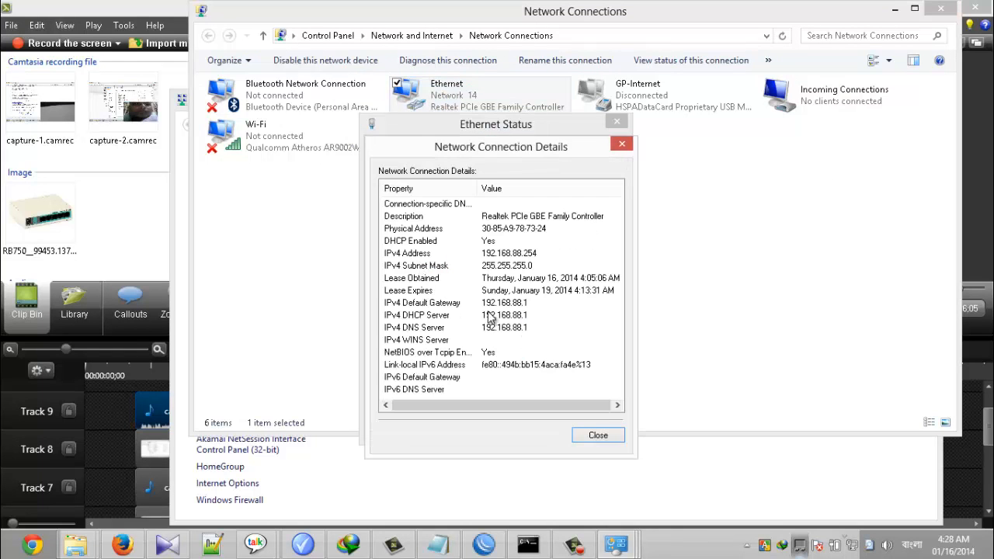
mouse_move(532, 260)
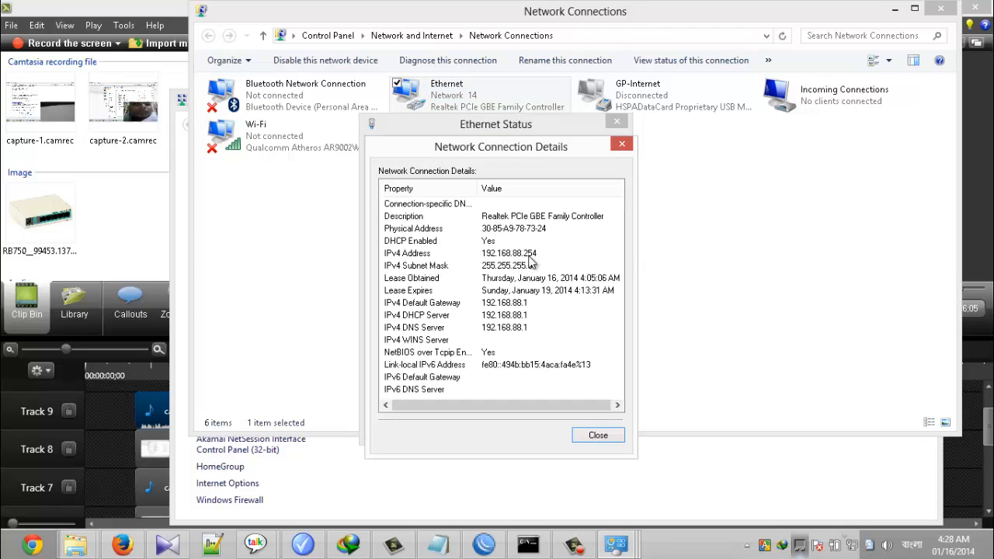
left_click(622, 143)
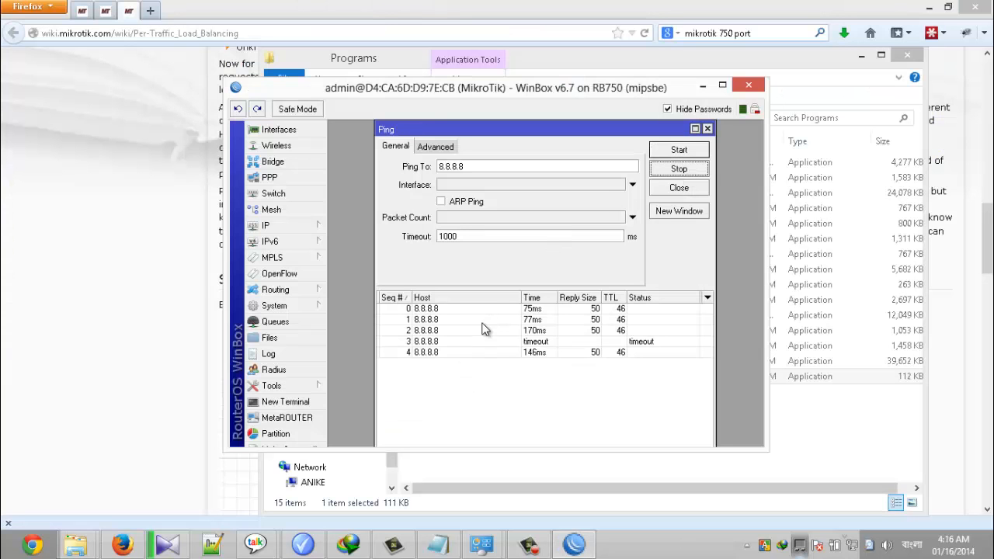
mouse_move(418, 422)
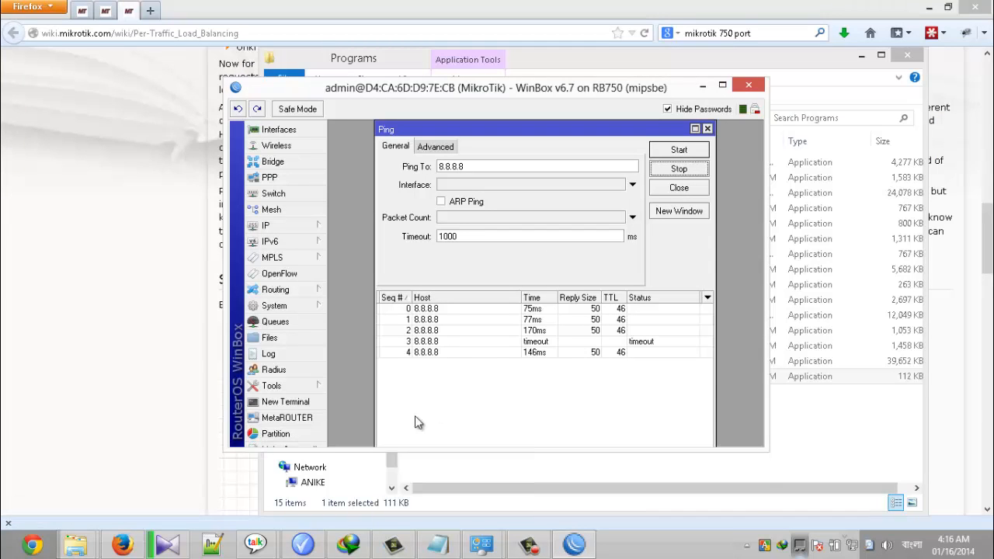